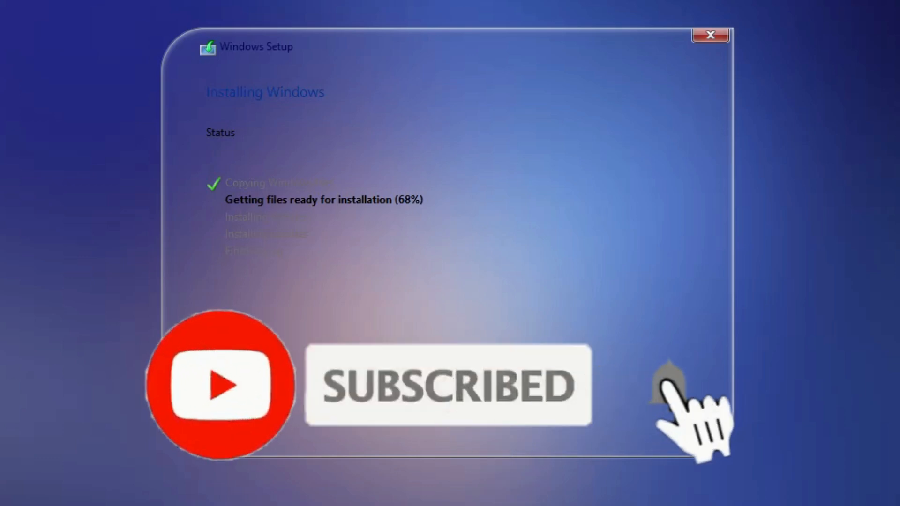
Let Windows Setup finish installing until the new desktop loads.
click(667, 386)
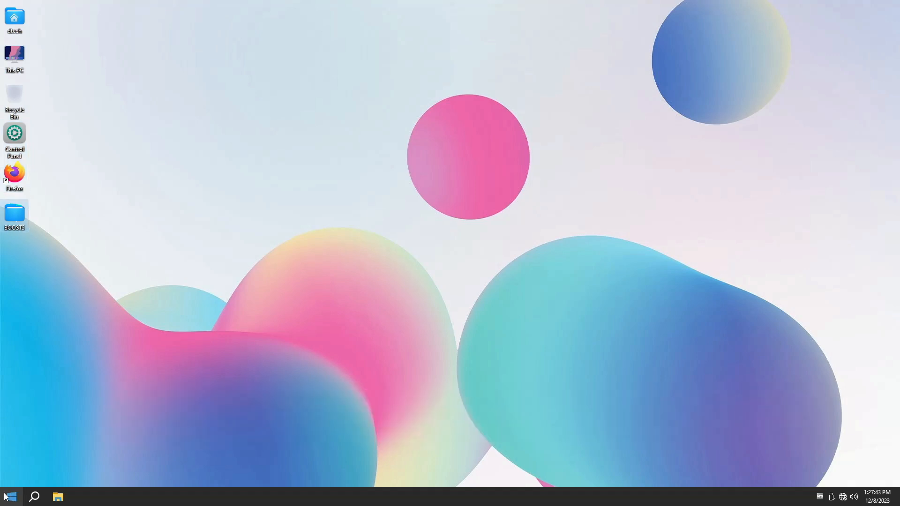
Run winver from Start to show About Windows: version 22H2, OS Build 19045.3693.
click(10, 496)
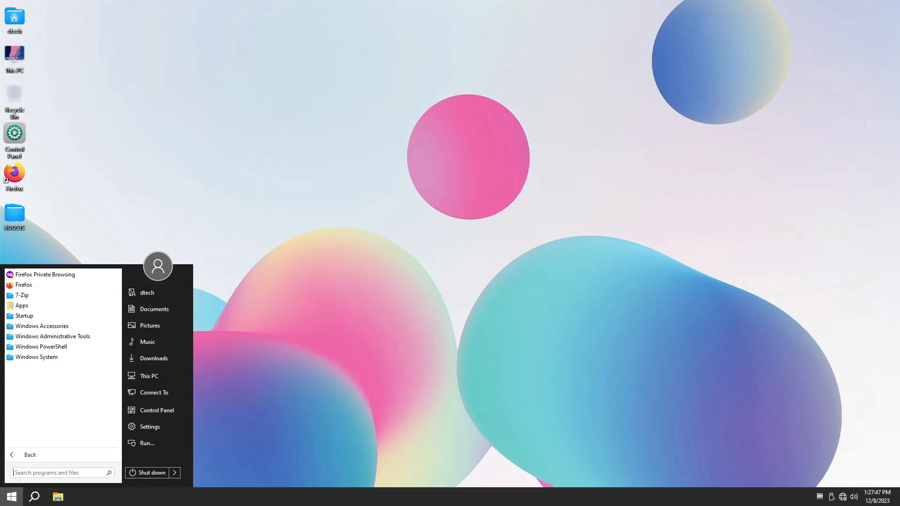
text(winver)
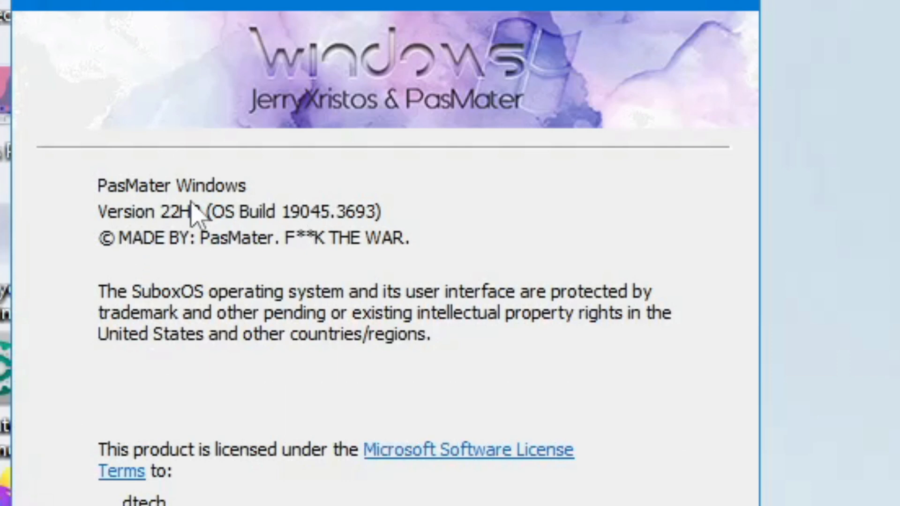
mouse_move(168, 240)
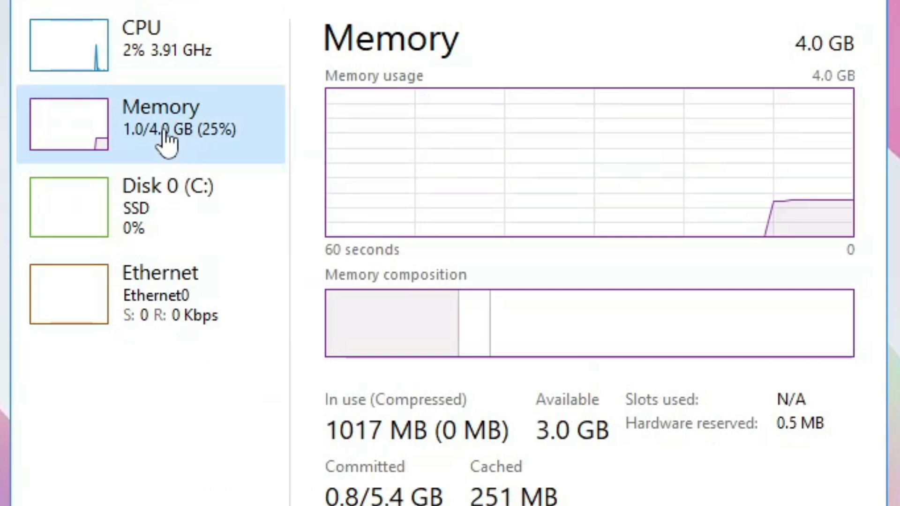
mouse_move(360, 447)
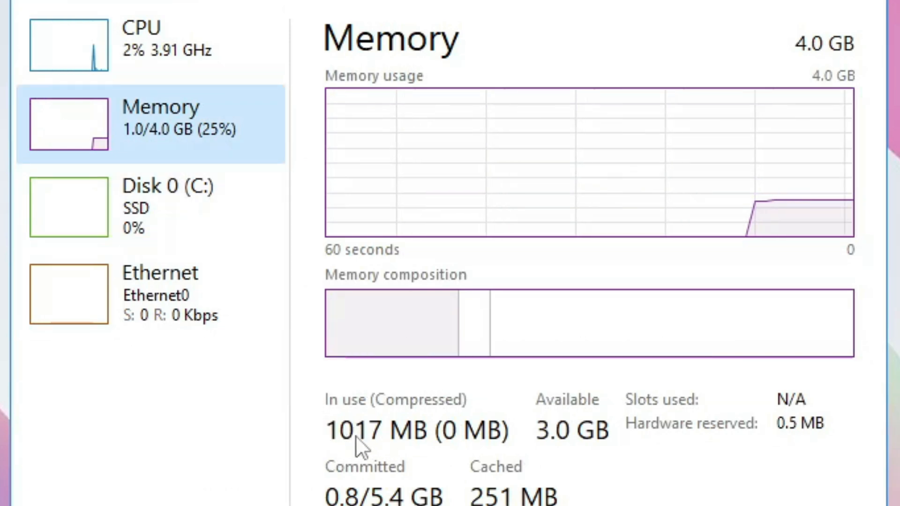
mouse_move(815, 48)
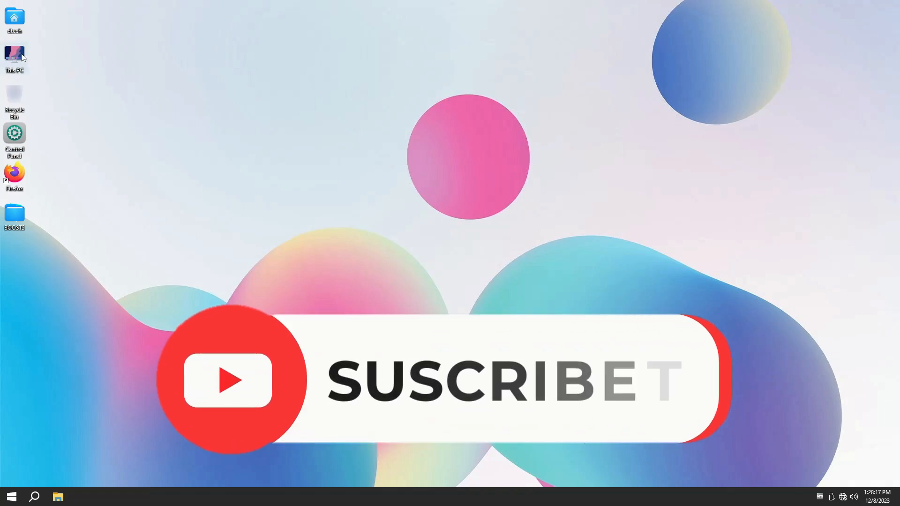
View This PC's drives and Local Disk (C:) context menu (53.3 GB free of 59.9 GB).
double_click(14, 57)
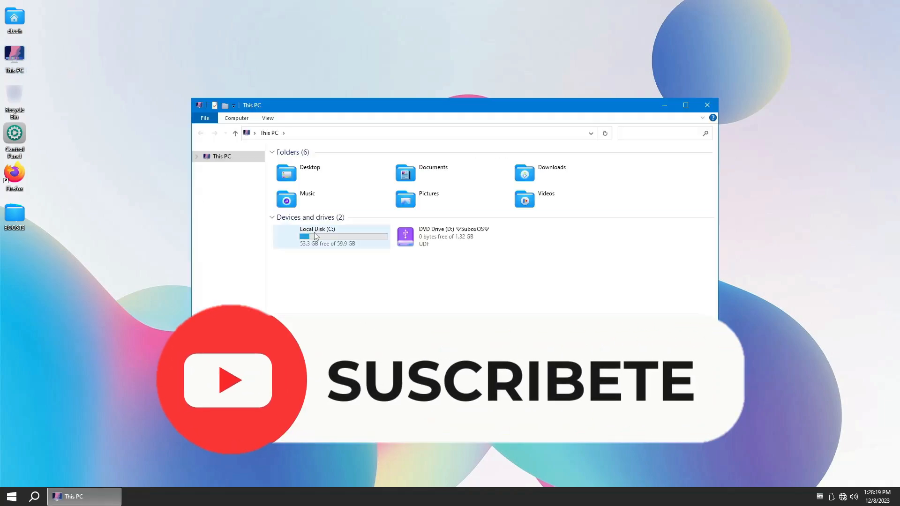
right_click(316, 236)
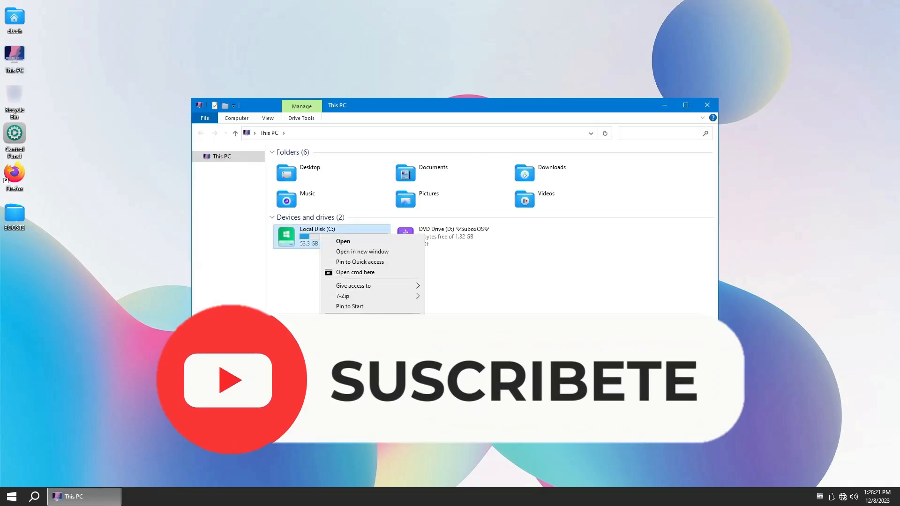
click(349, 317)
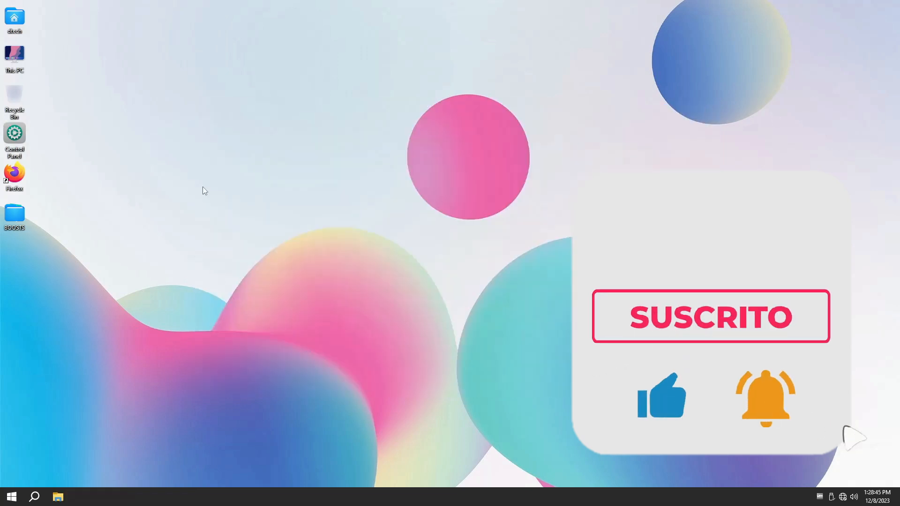
Review the 8 installed programs (355 MB) and security update KB5032189 in Control Panel.
double_click(14, 138)
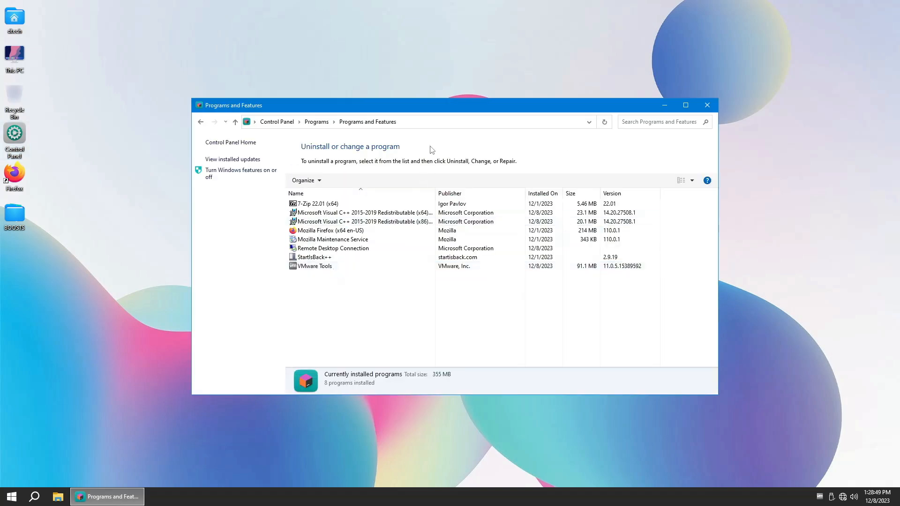
drag(401, 105, 402, 27)
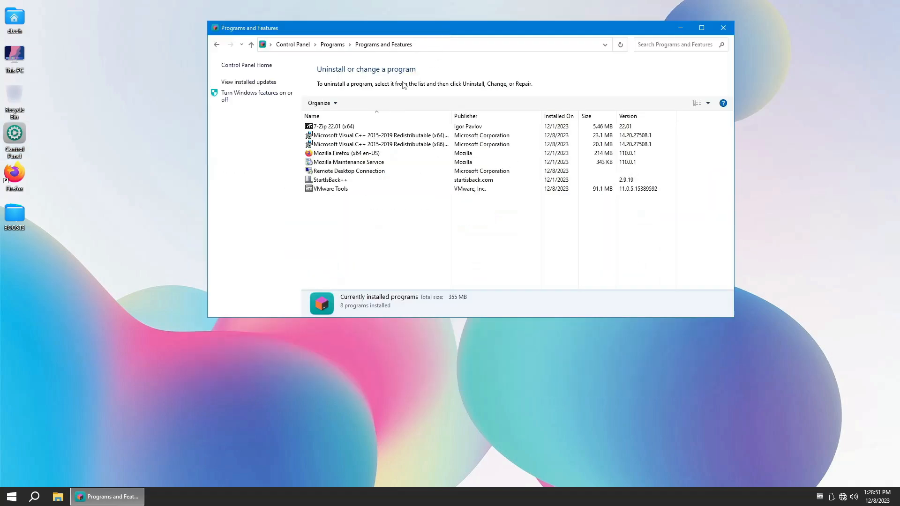
click(332, 125)
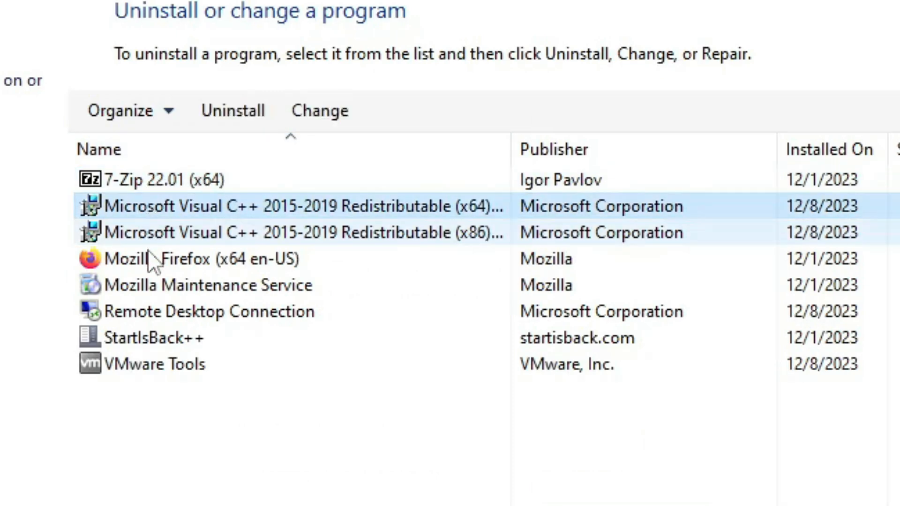
click(201, 259)
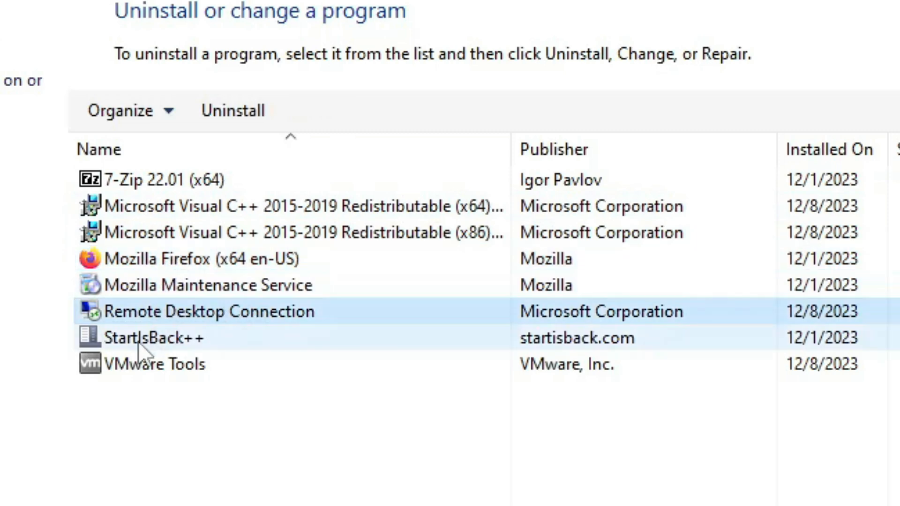
click(153, 337)
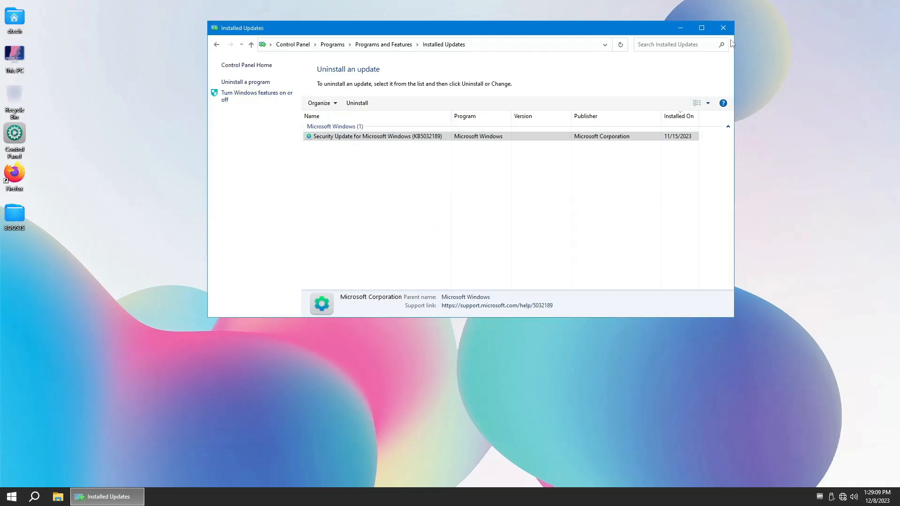
click(723, 28)
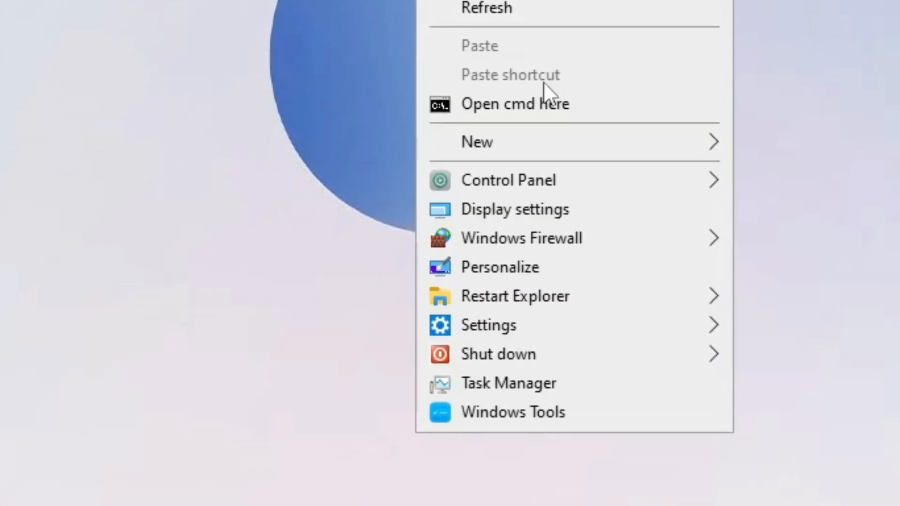
mouse_move(528, 92)
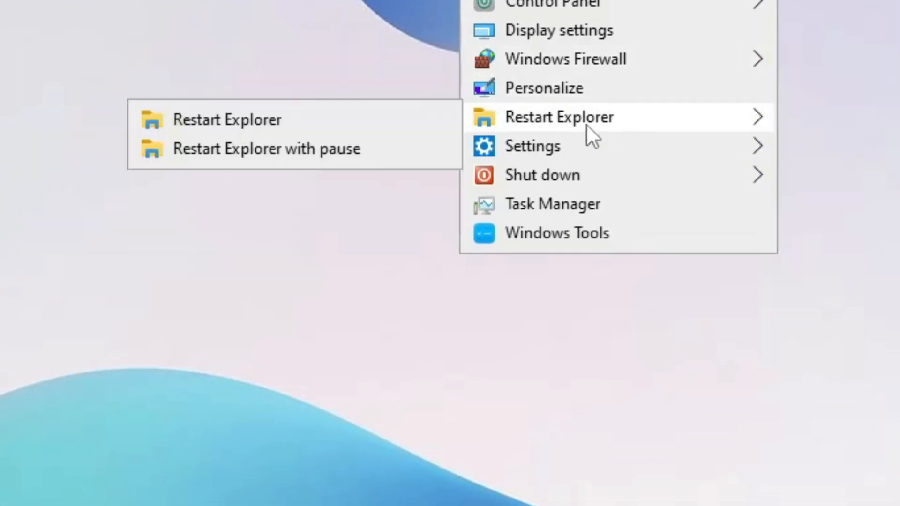
mouse_move(531, 146)
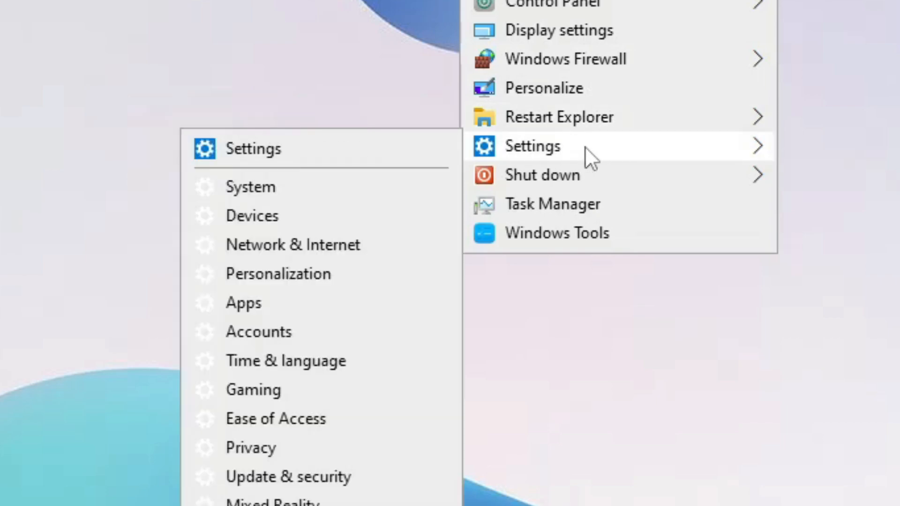
mouse_move(541, 174)
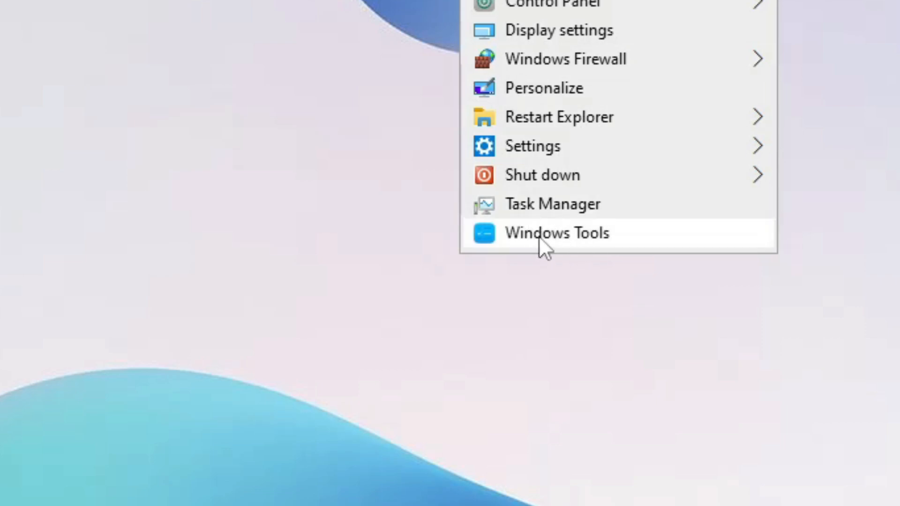
click(555, 232)
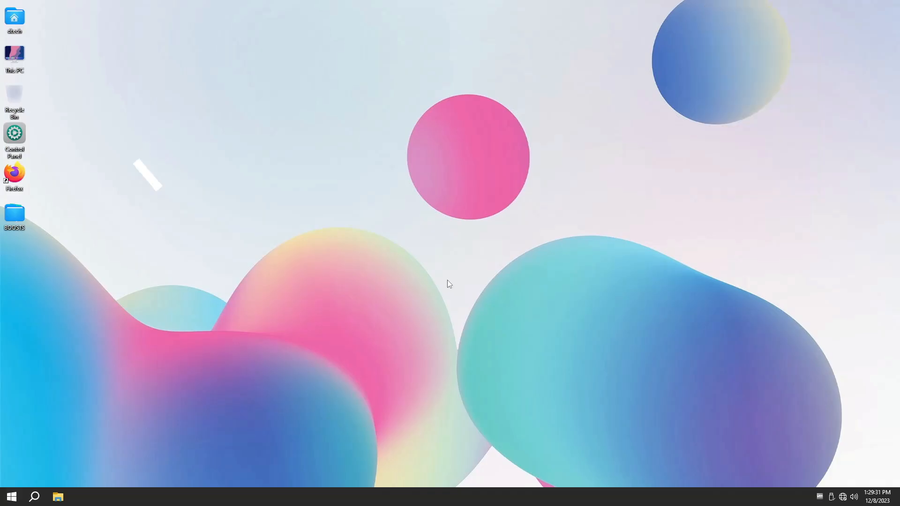